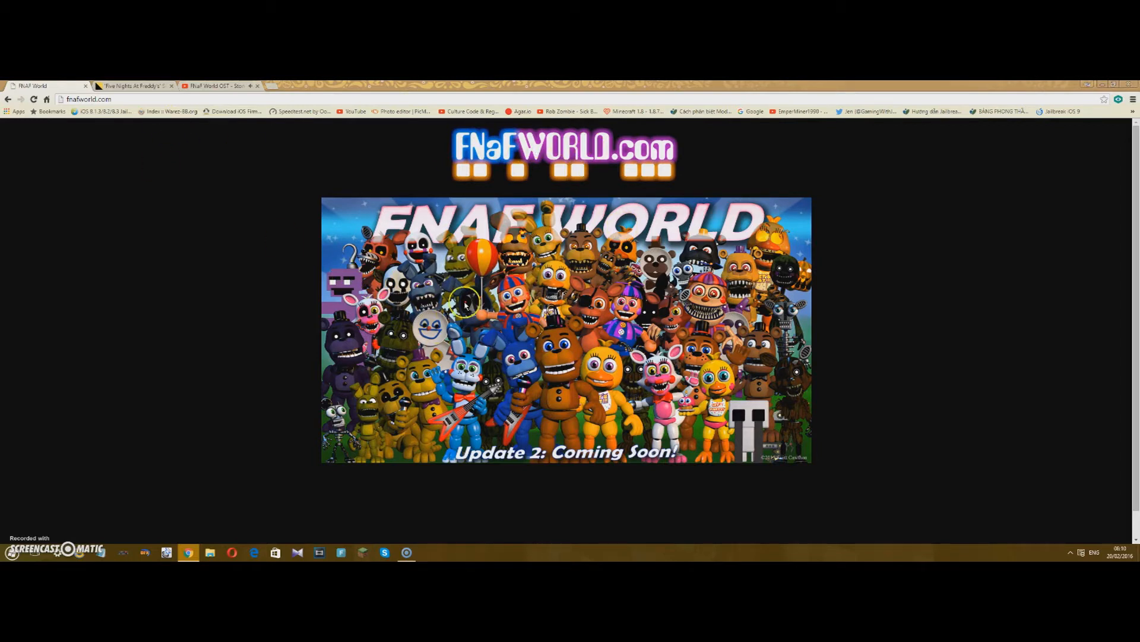
mouse_move(287, 197)
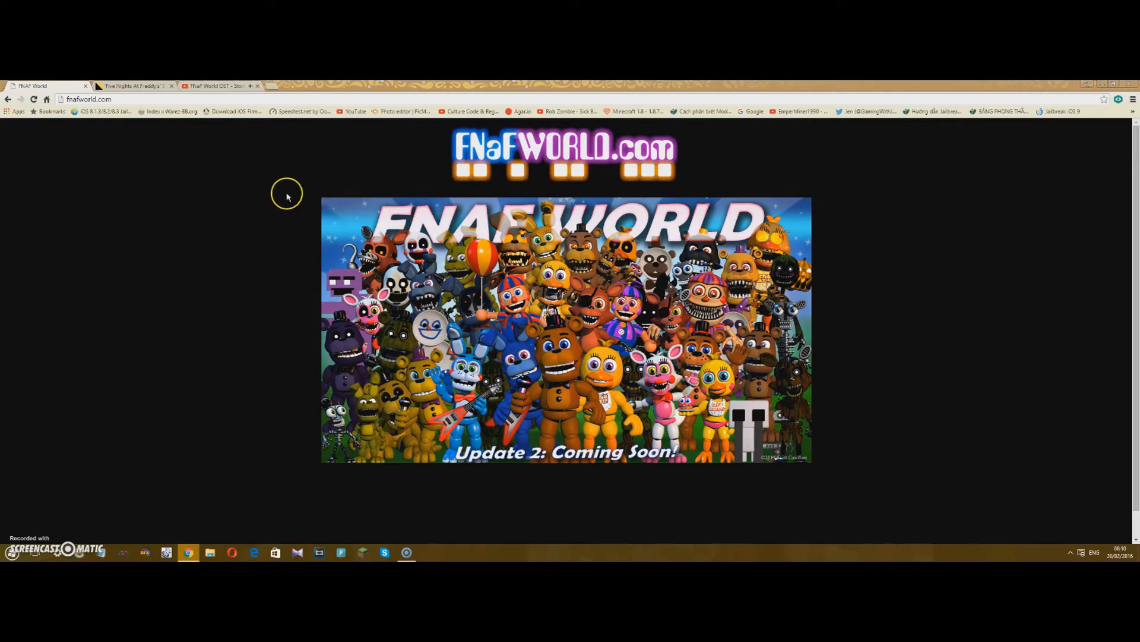
mouse_move(947, 430)
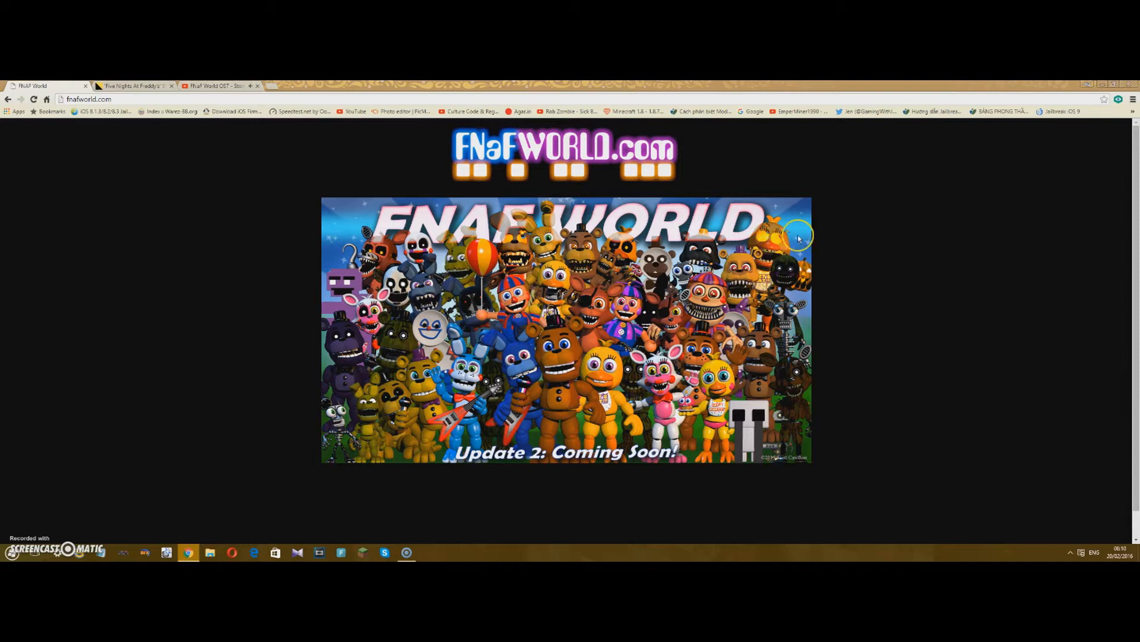
mouse_move(681, 278)
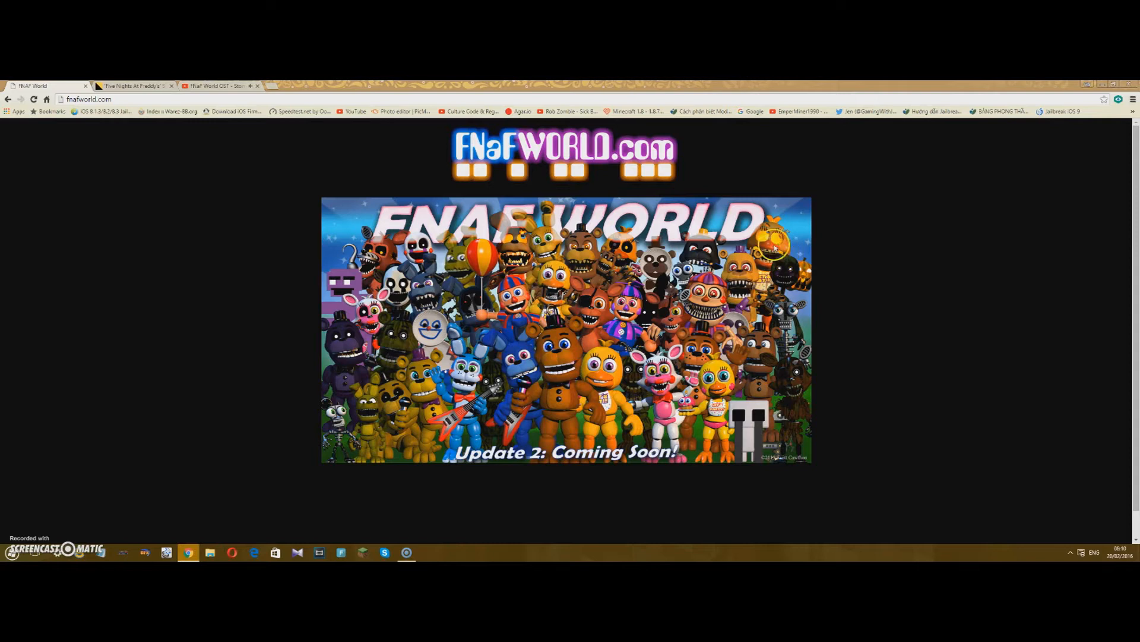
mouse_move(744, 237)
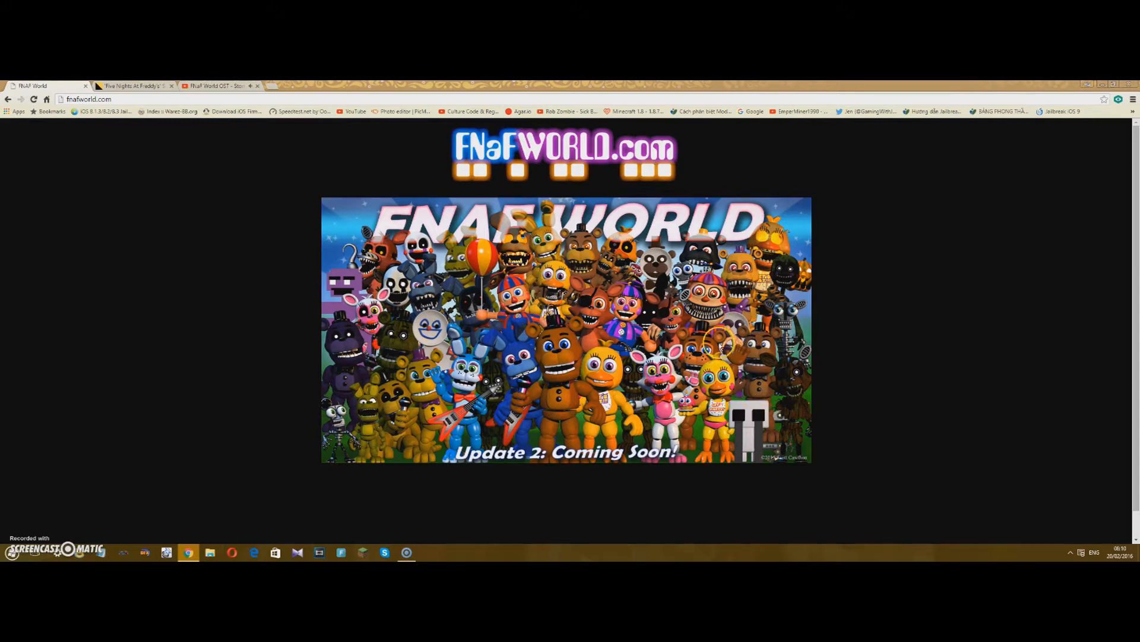
mouse_move(784, 423)
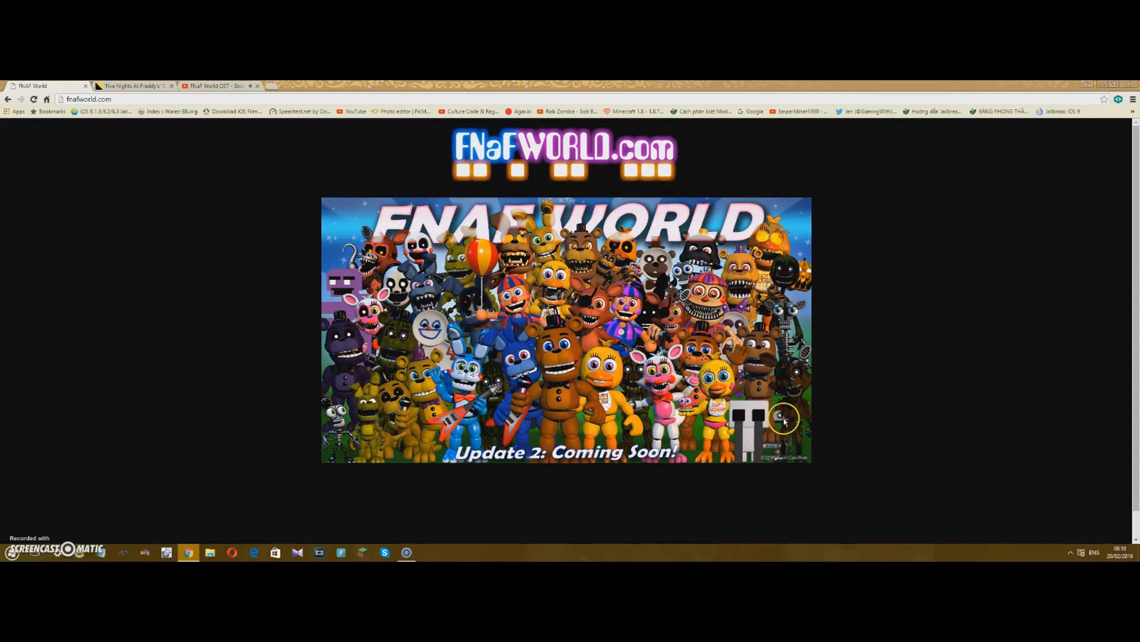
mouse_move(439, 451)
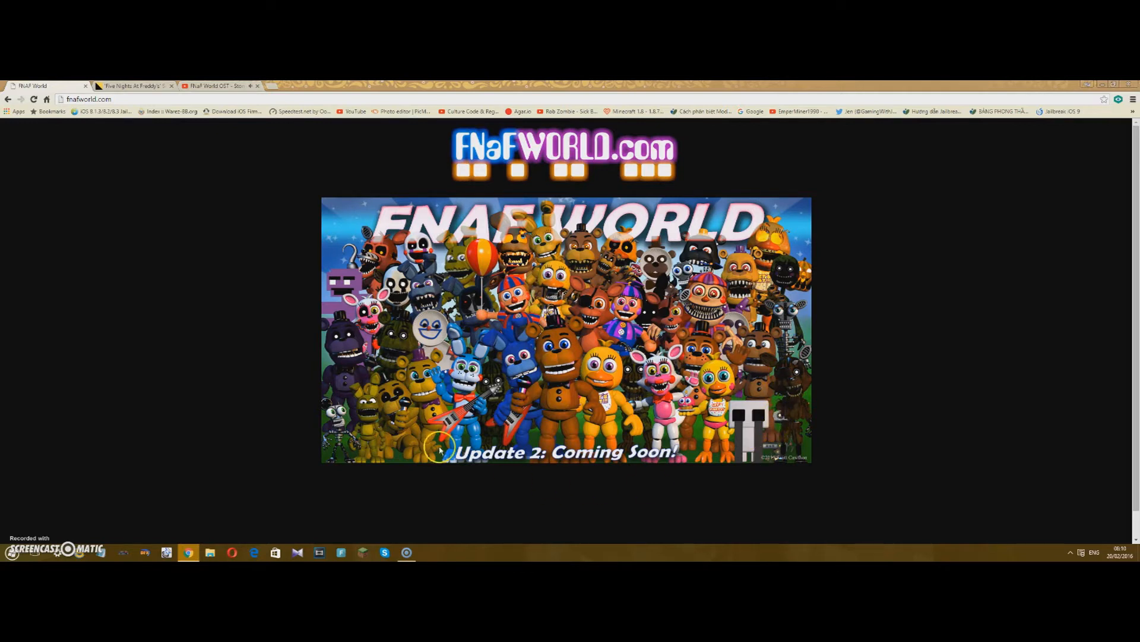
mouse_move(339, 294)
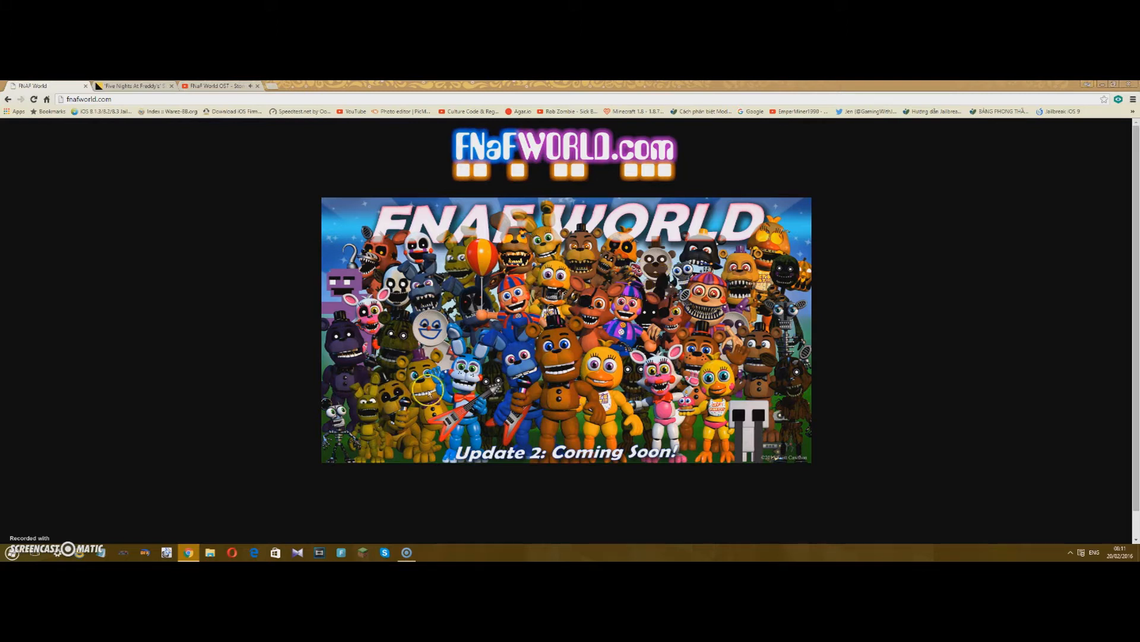
mouse_move(565, 411)
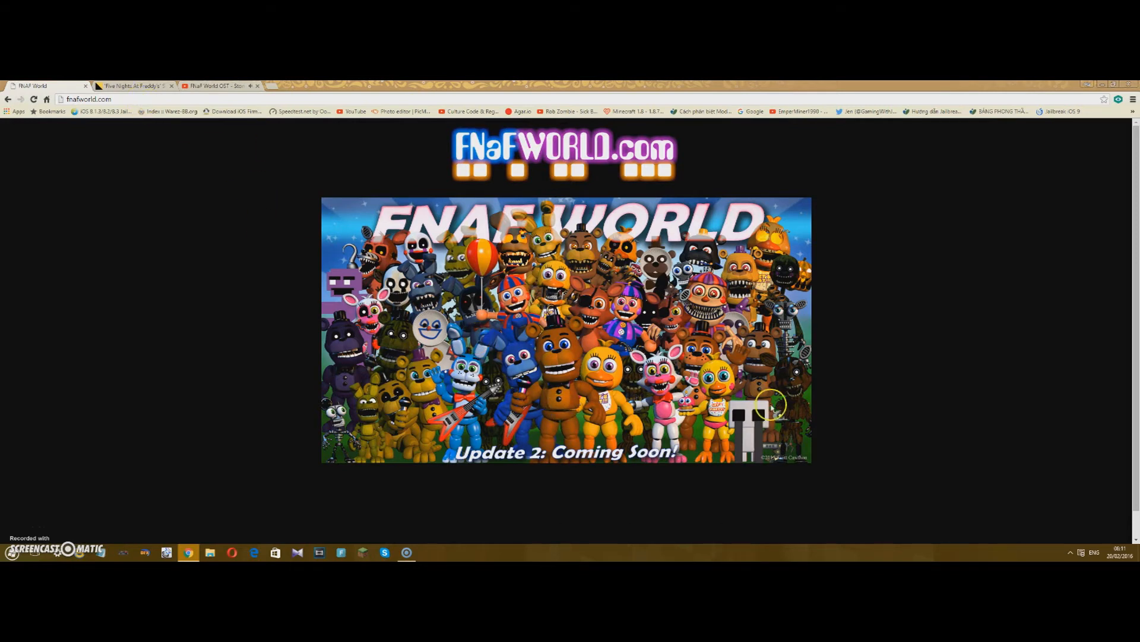
mouse_move(767, 439)
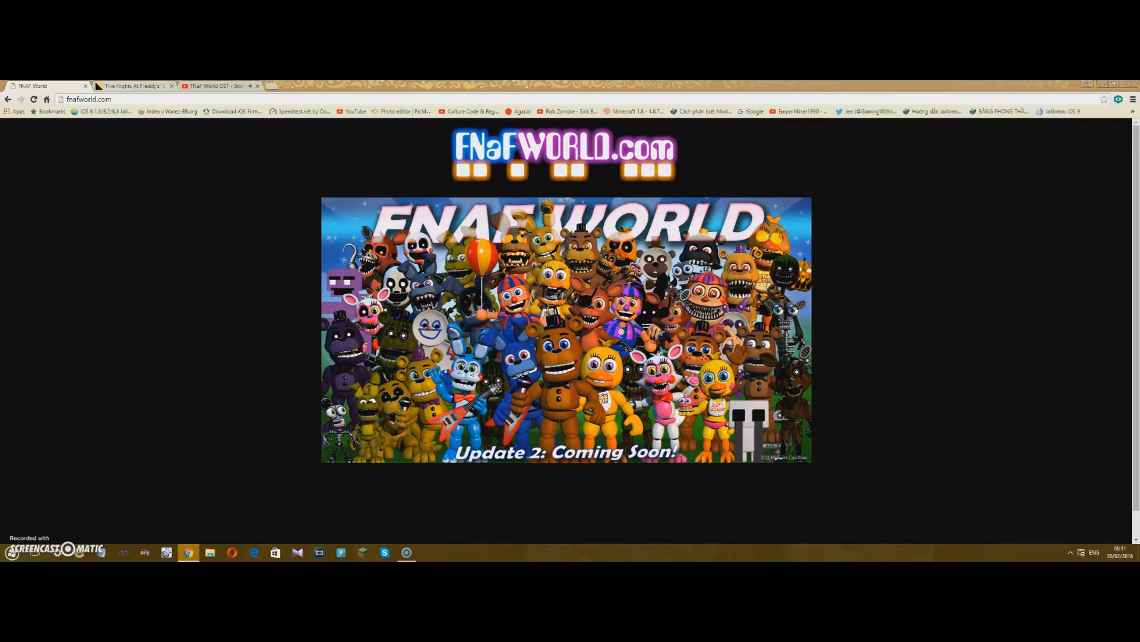
Switch to the Design & Trend article tab
click(125, 85)
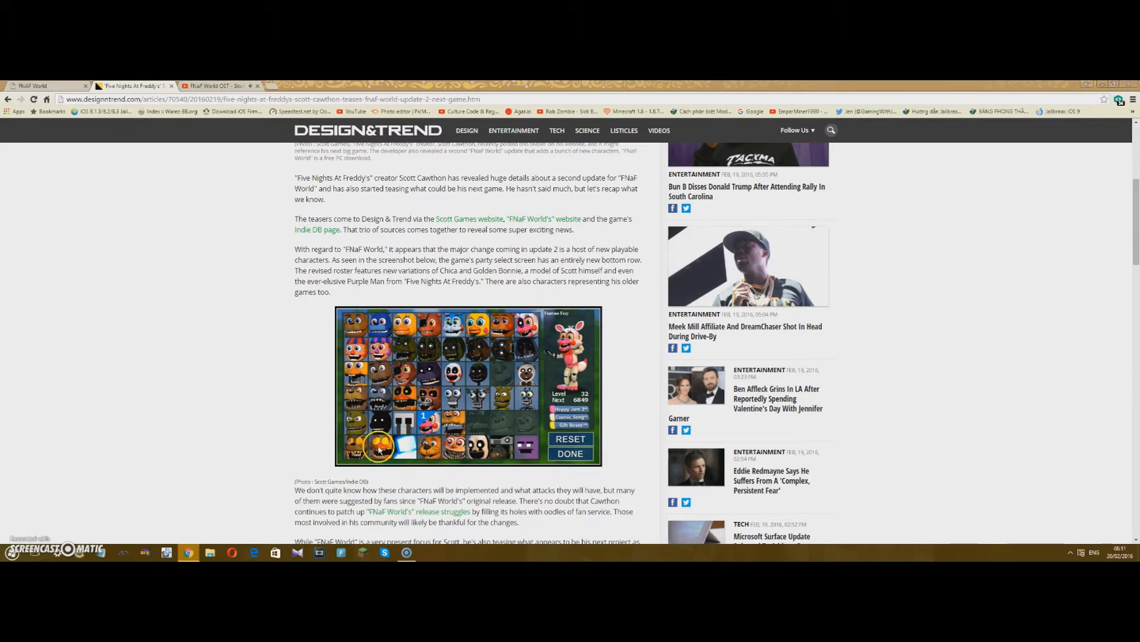
mouse_move(385, 494)
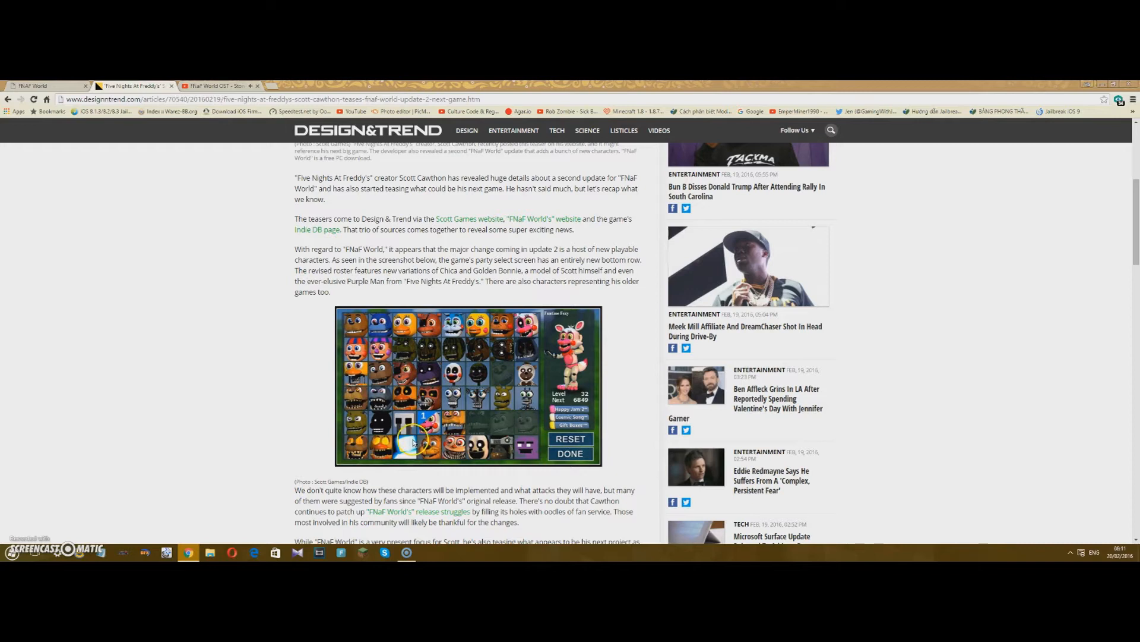
mouse_move(447, 455)
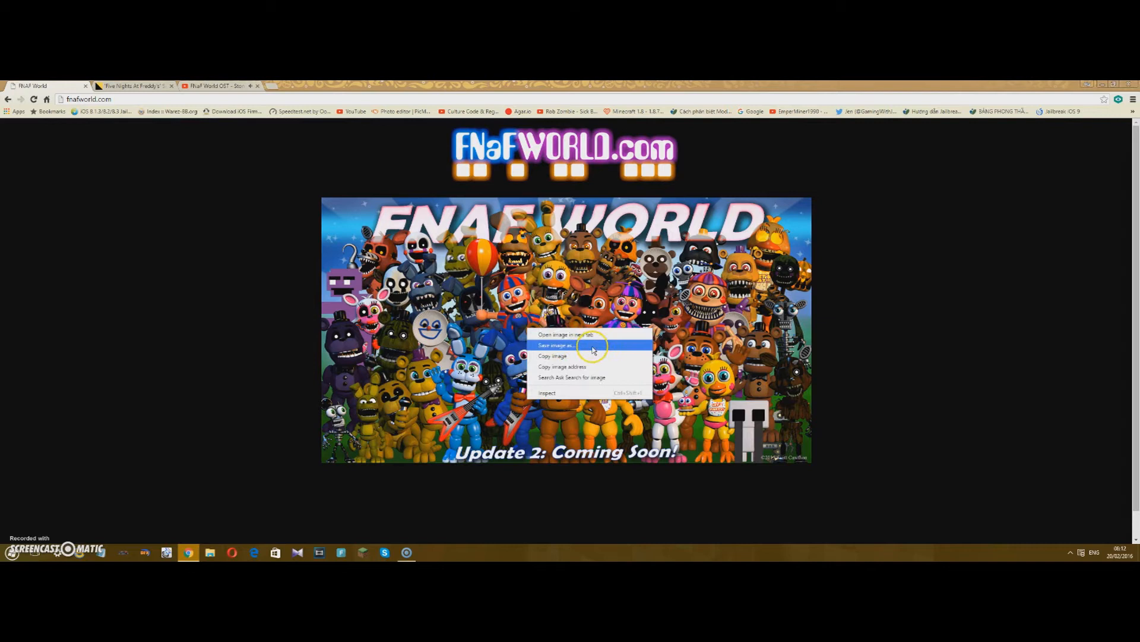
mouse_move(18, 524)
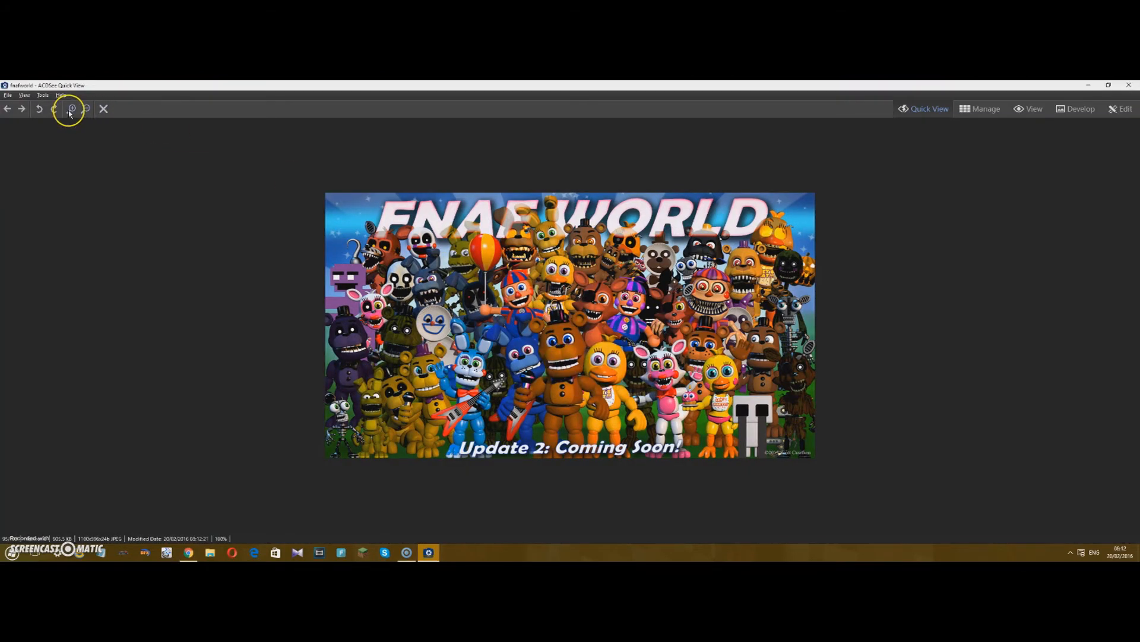
Zoom in on the saved FNaF World Update 2 teaser image in ACDSee Quick View
click(72, 108)
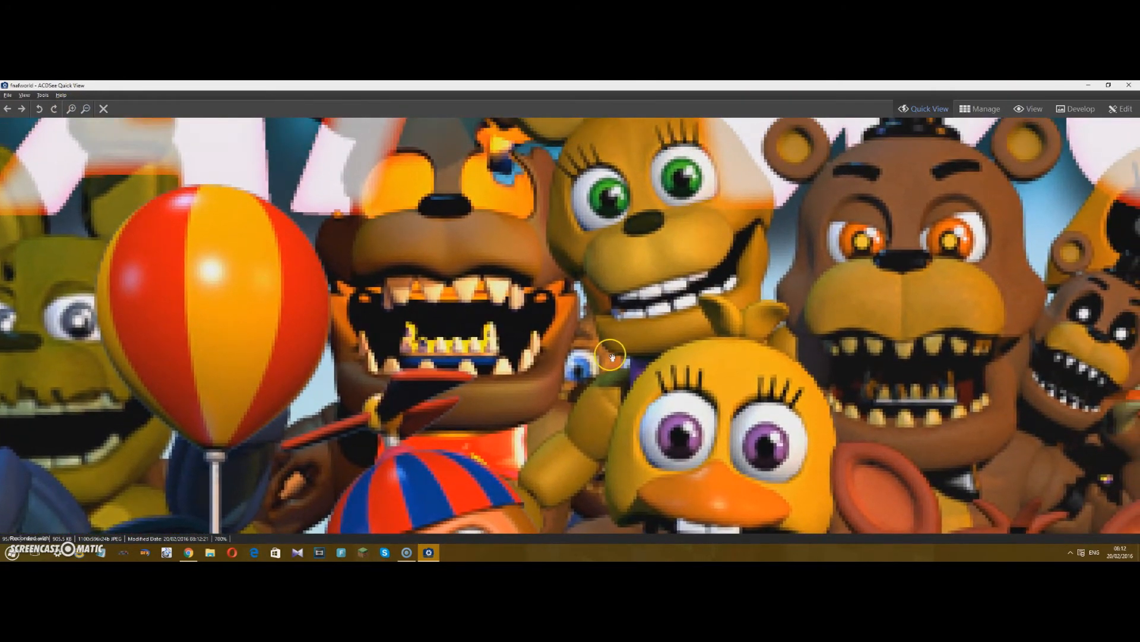
mouse_move(579, 366)
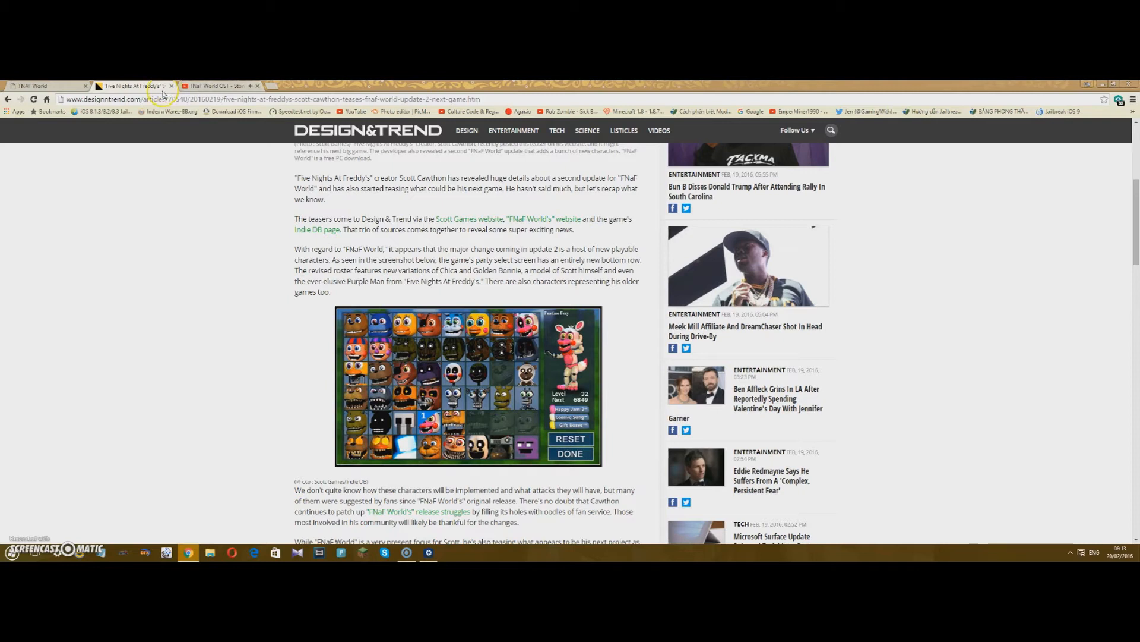
Save the party-select roster screenshot from the Design & Trend article
click(33, 88)
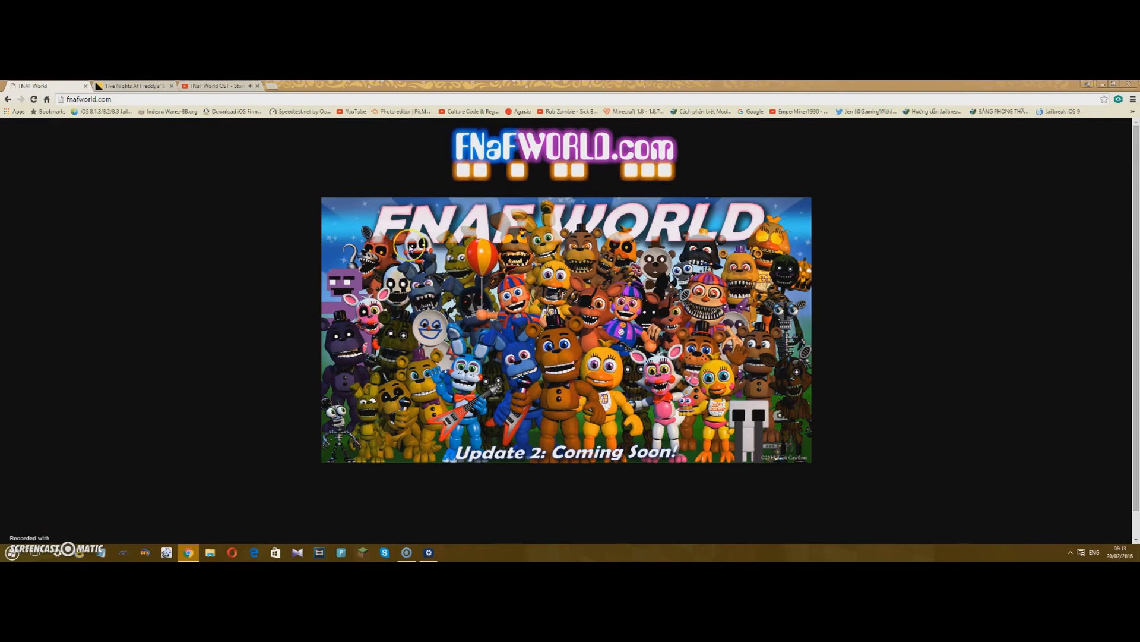
mouse_move(432, 281)
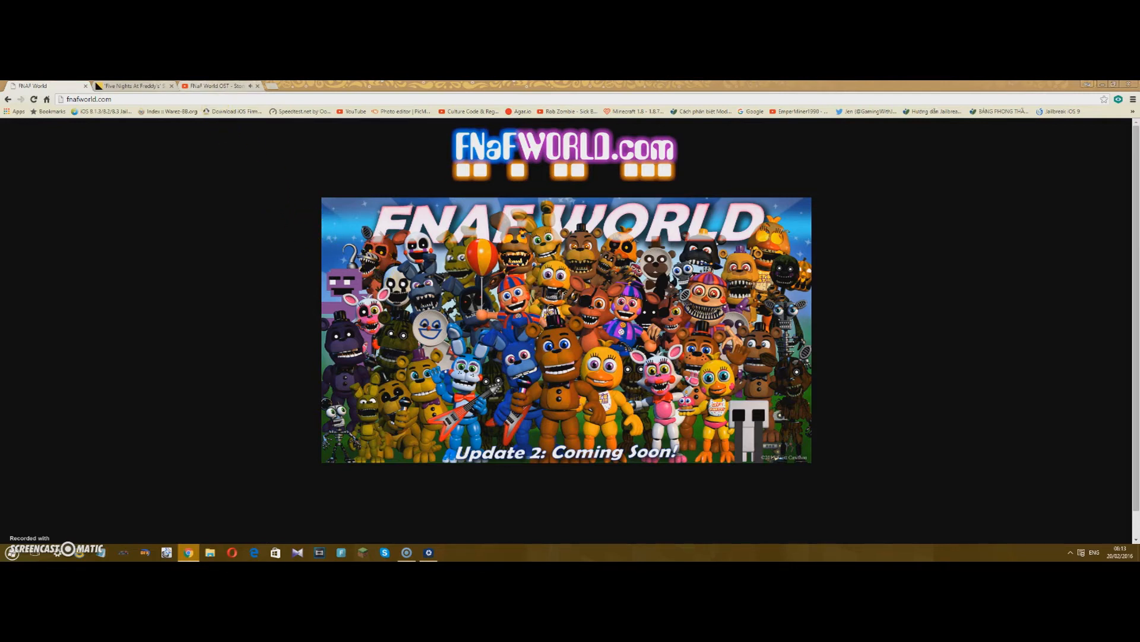
click(133, 85)
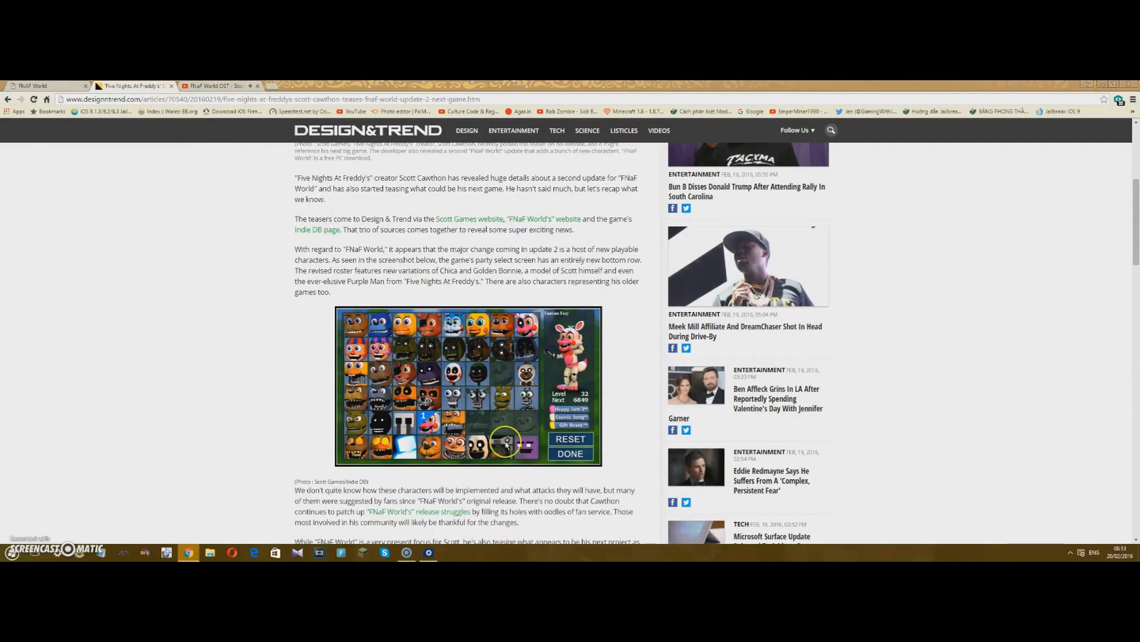
mouse_move(503, 449)
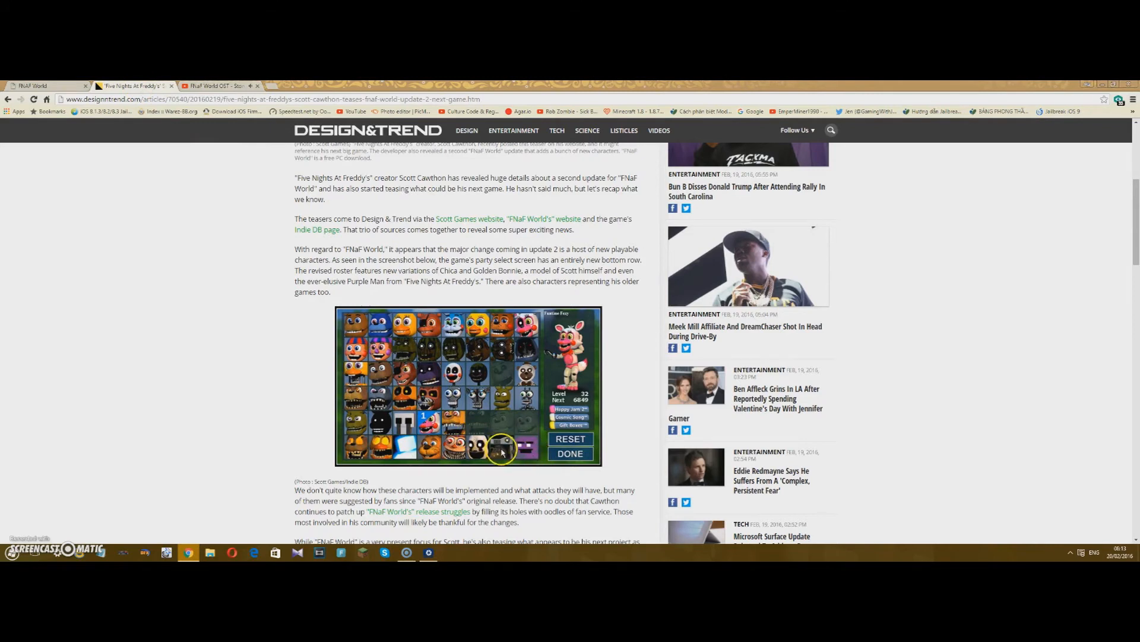
right_click(501, 440)
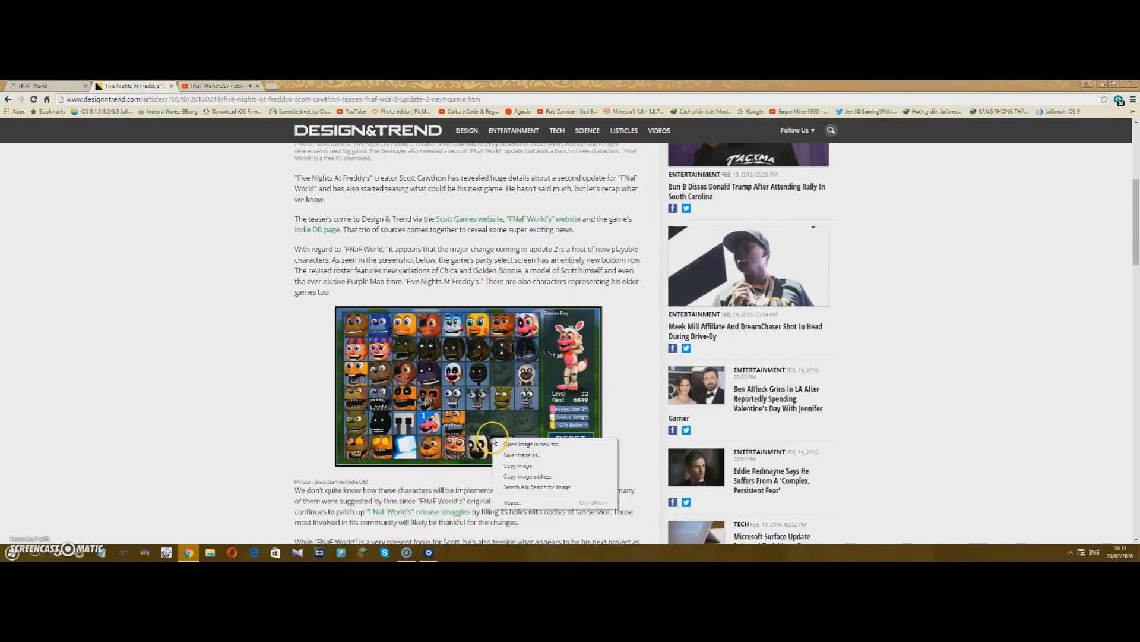
click(522, 454)
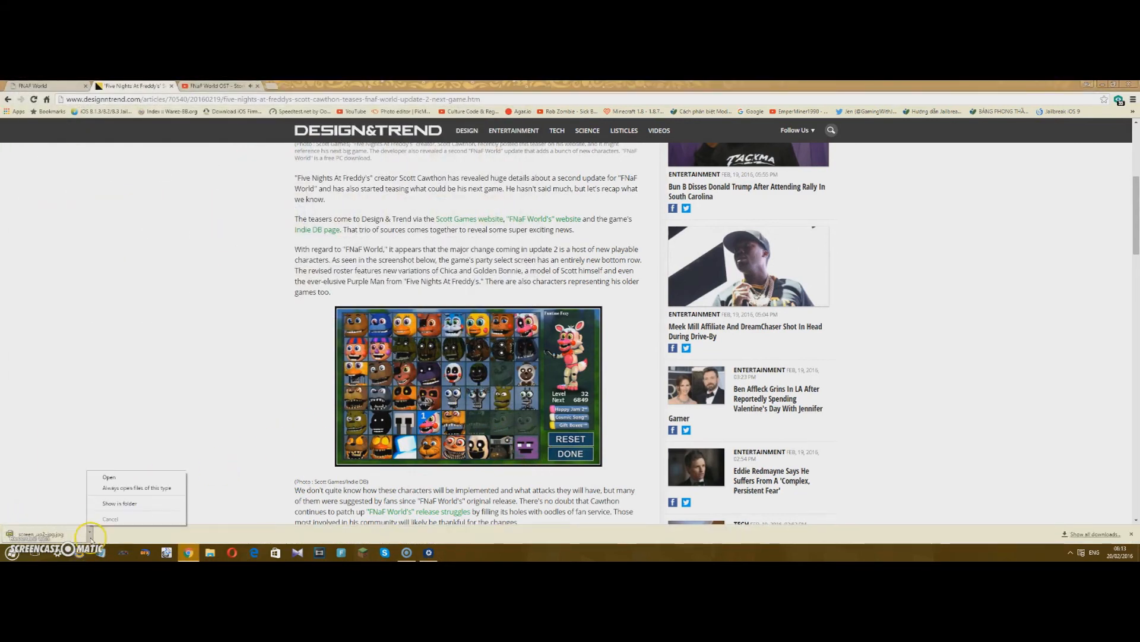
Open the downloaded roster screenshot in ACDSee, zoom in, and scroll to the bottom-row characters
click(109, 476)
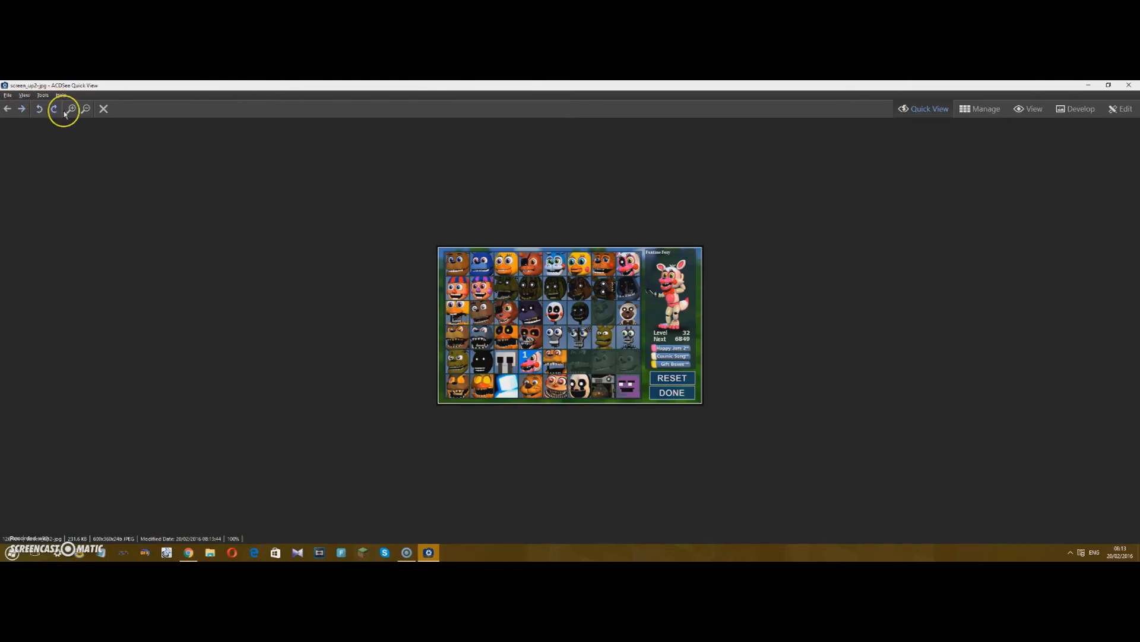
click(71, 109)
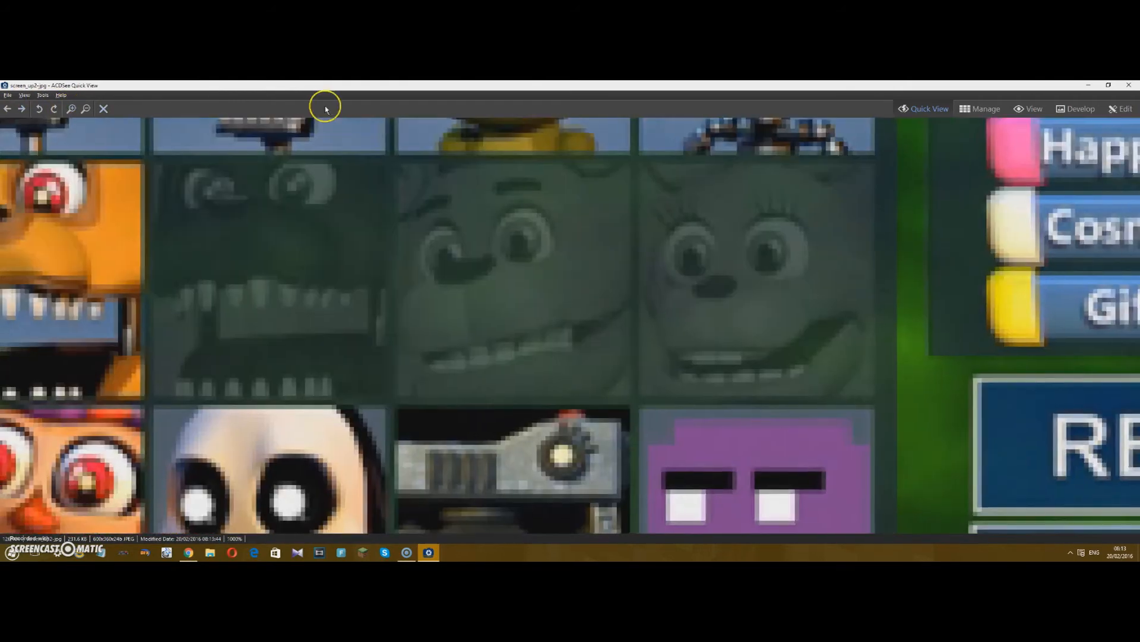
scroll(down, 3)
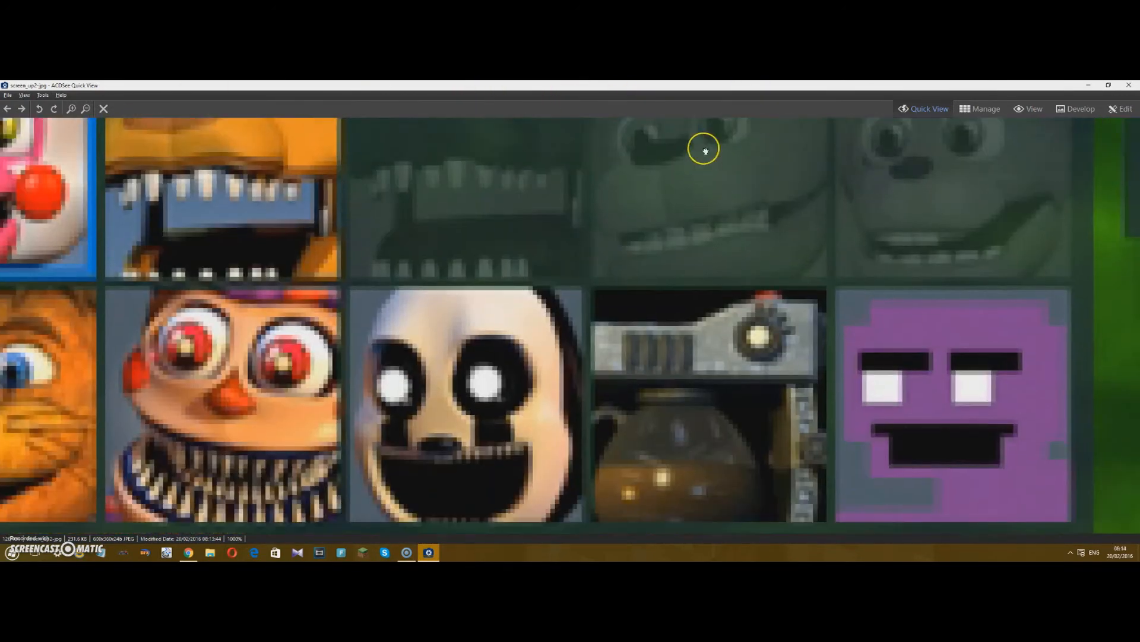
scroll(down, 3)
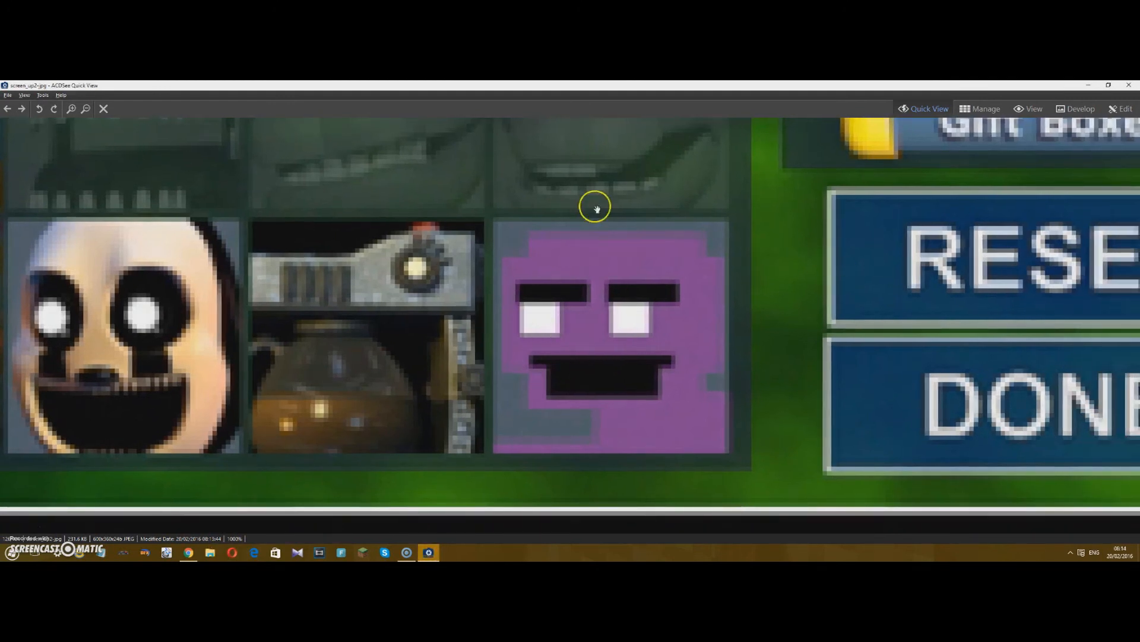
mouse_move(199, 548)
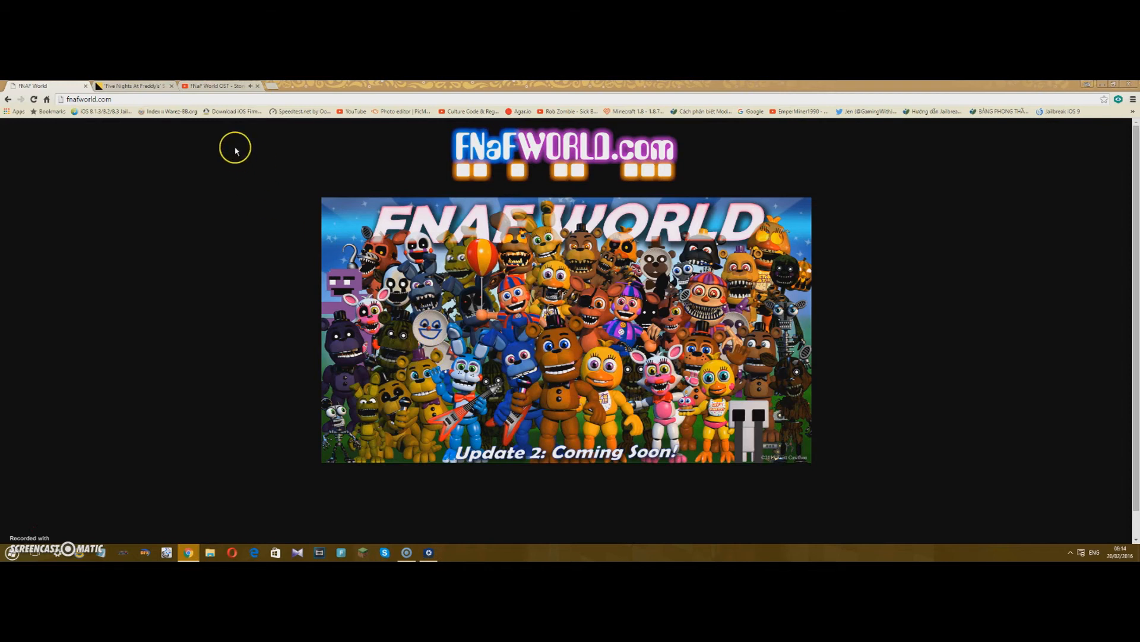
mouse_move(124, 86)
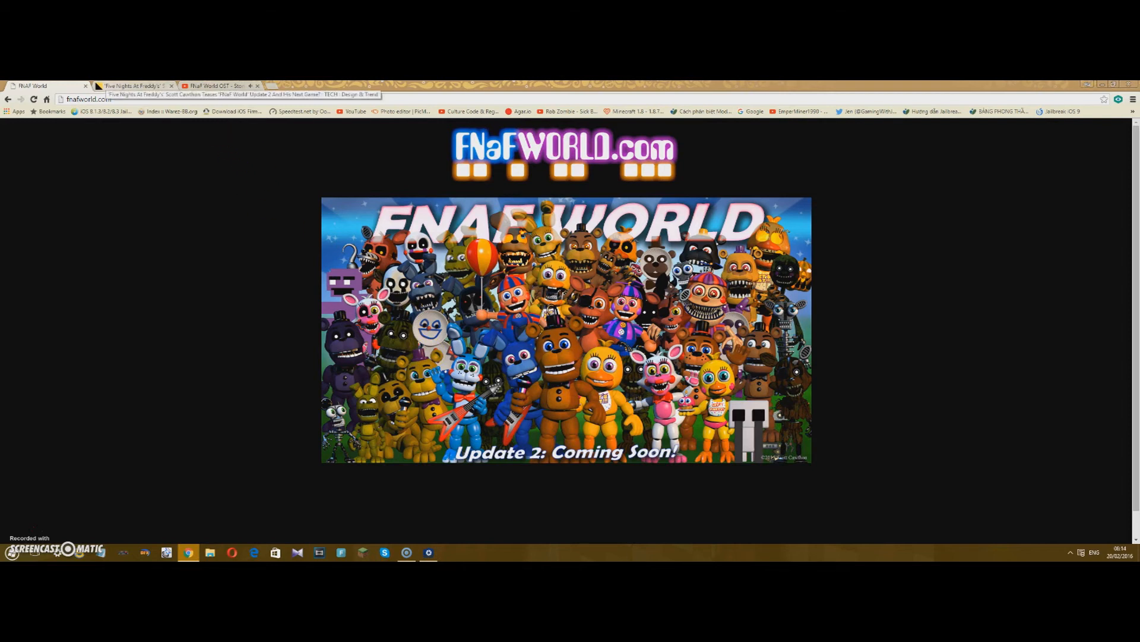
click(129, 85)
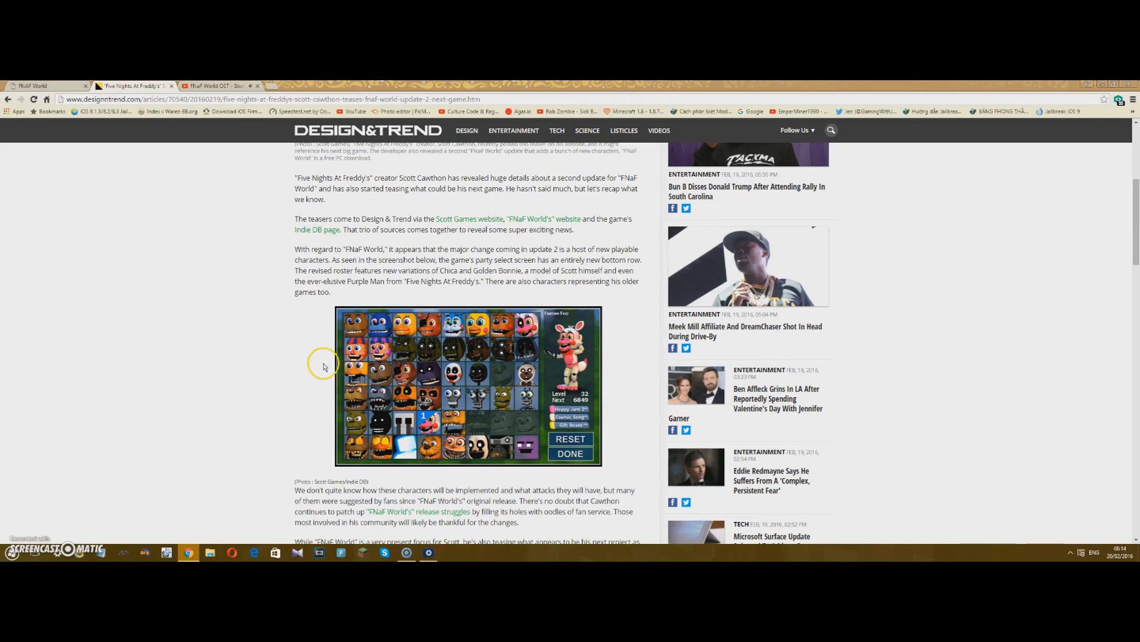
click(218, 85)
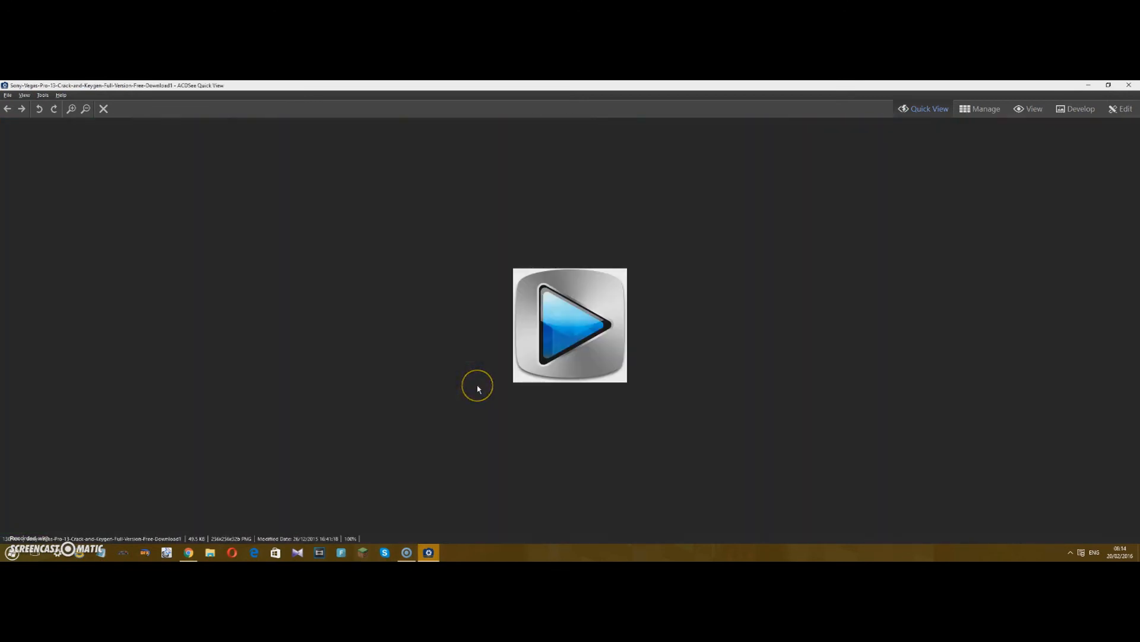
click(103, 108)
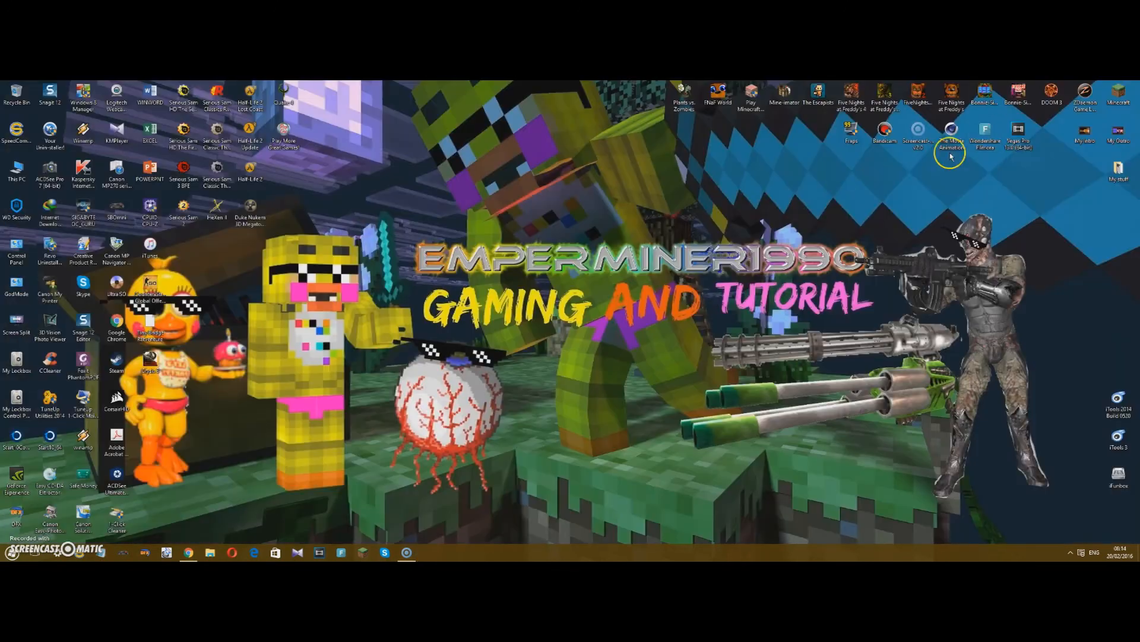
click(188, 553)
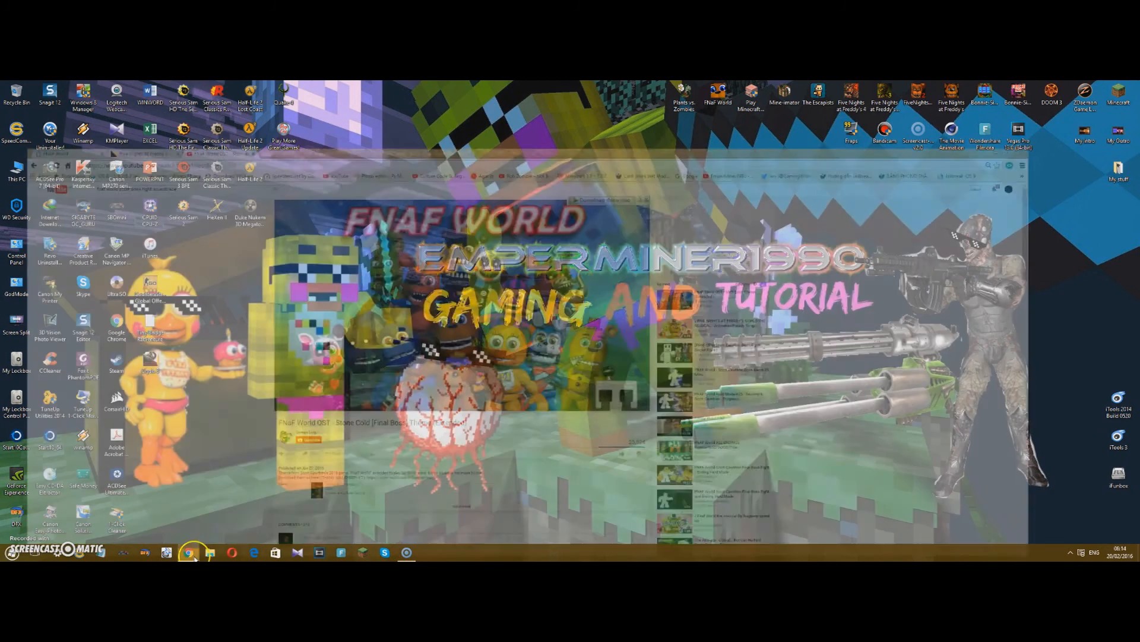
click(189, 553)
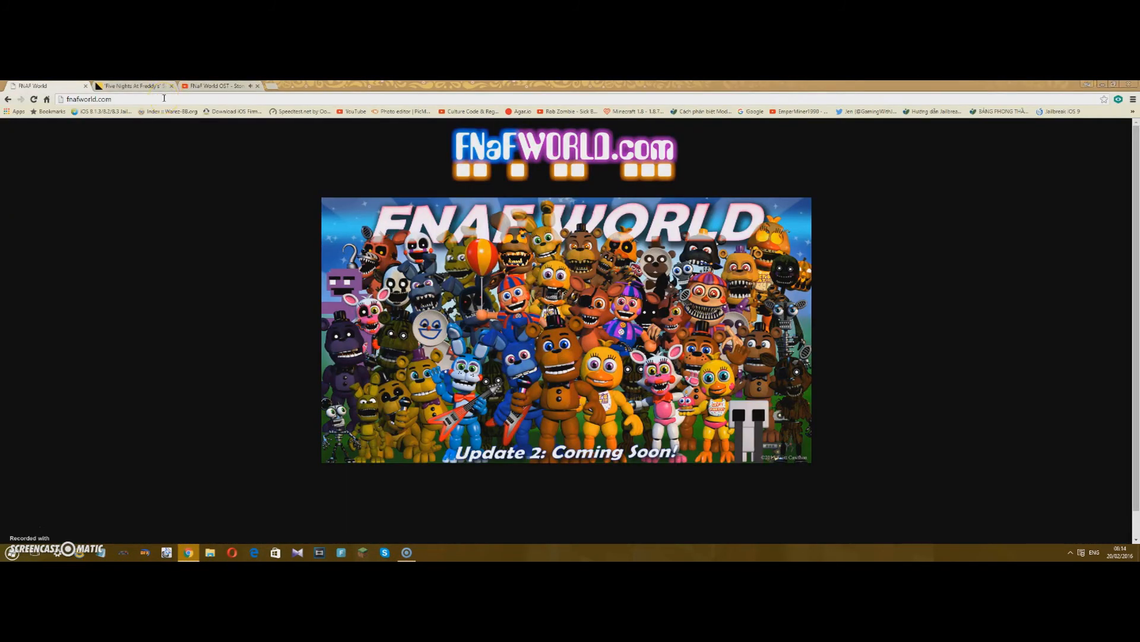
mouse_move(166, 95)
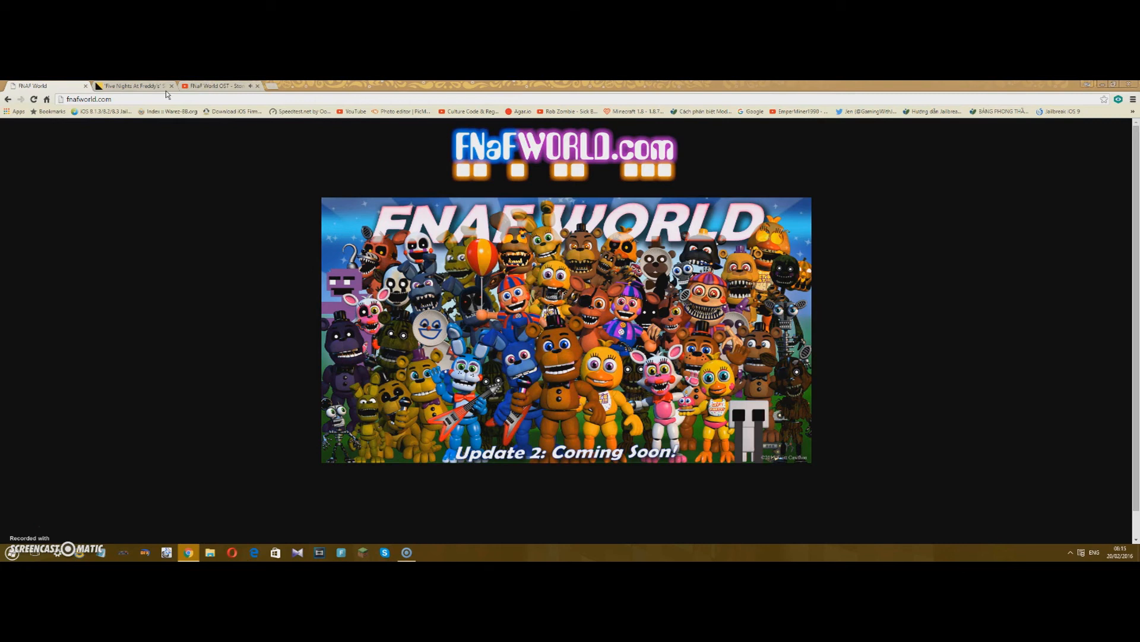
mouse_move(131, 85)
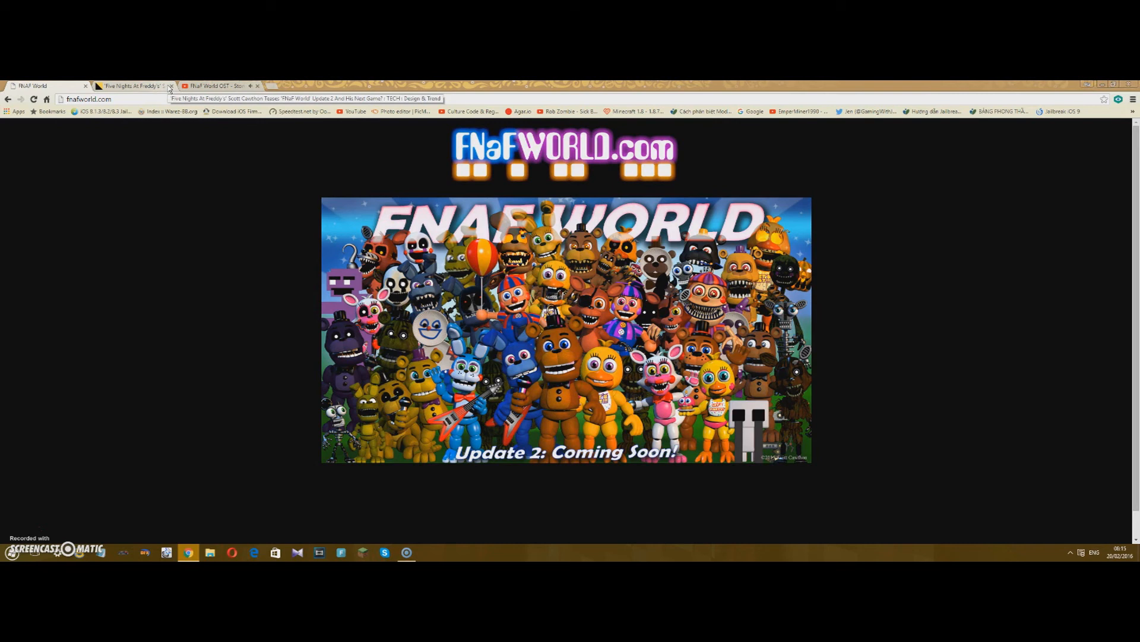
Return to the Design & Trend article and scroll down to the roster screenshot
click(125, 86)
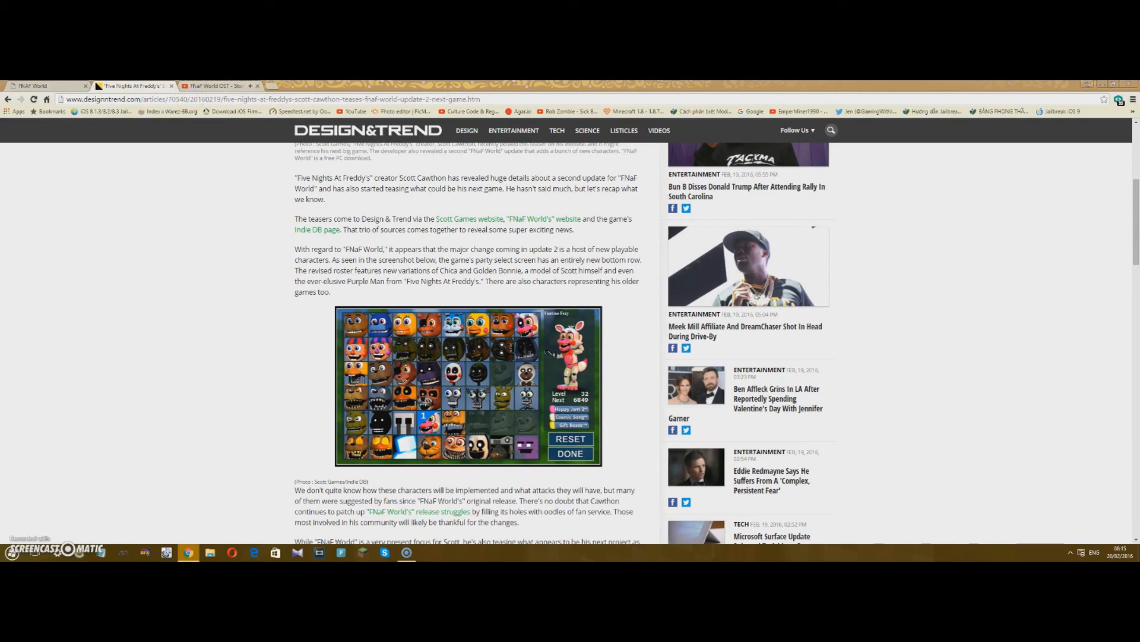
mouse_move(214, 443)
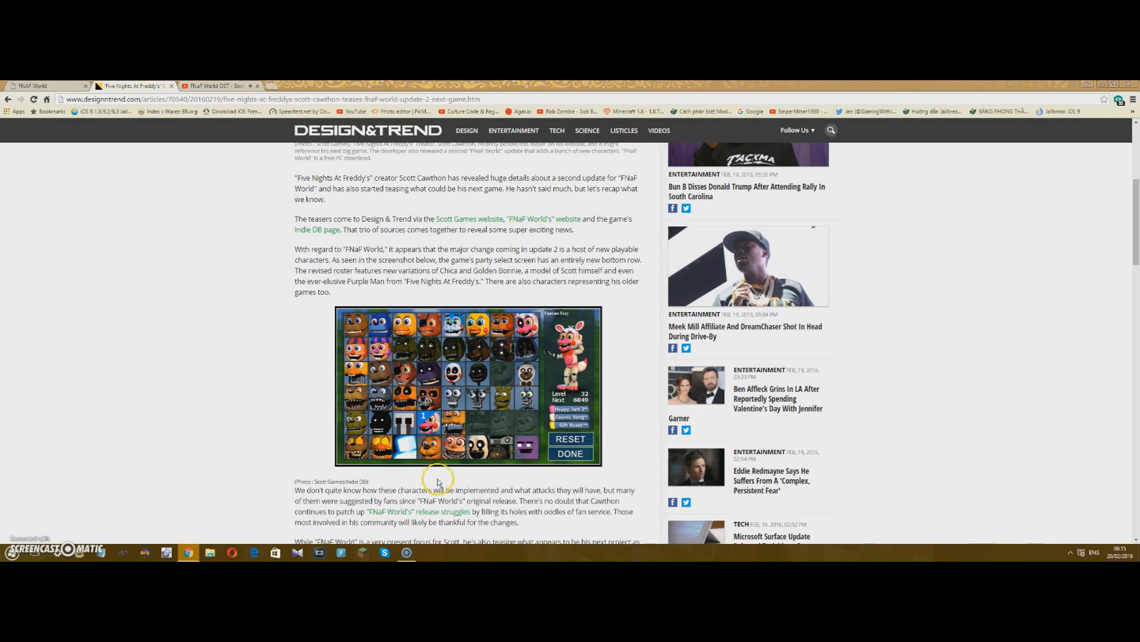
mouse_move(234, 442)
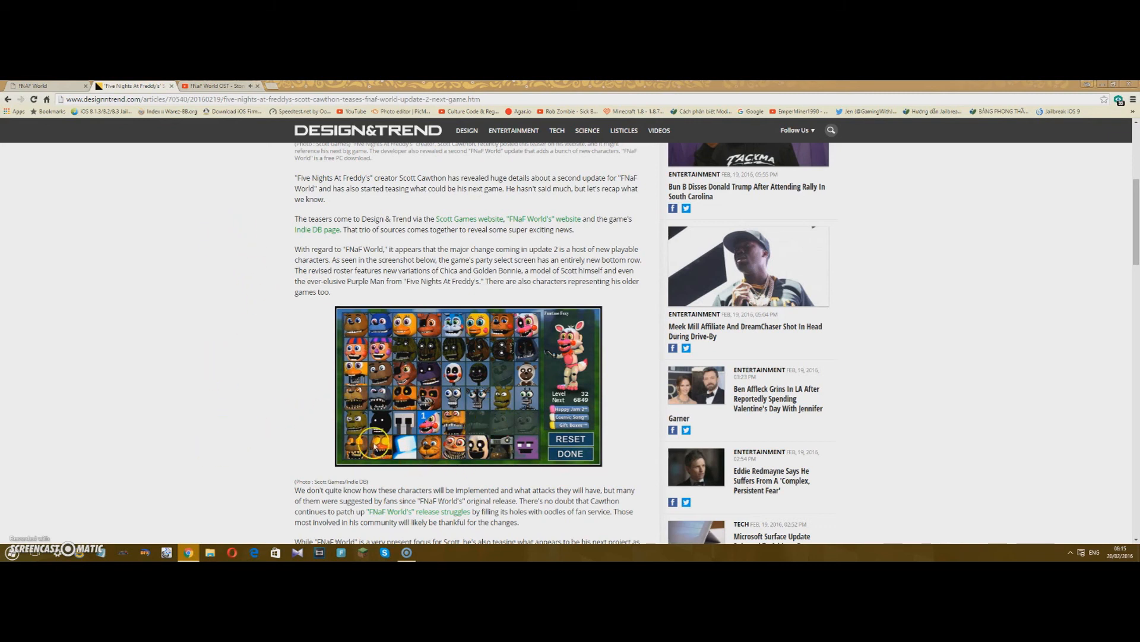
scroll(down, 3)
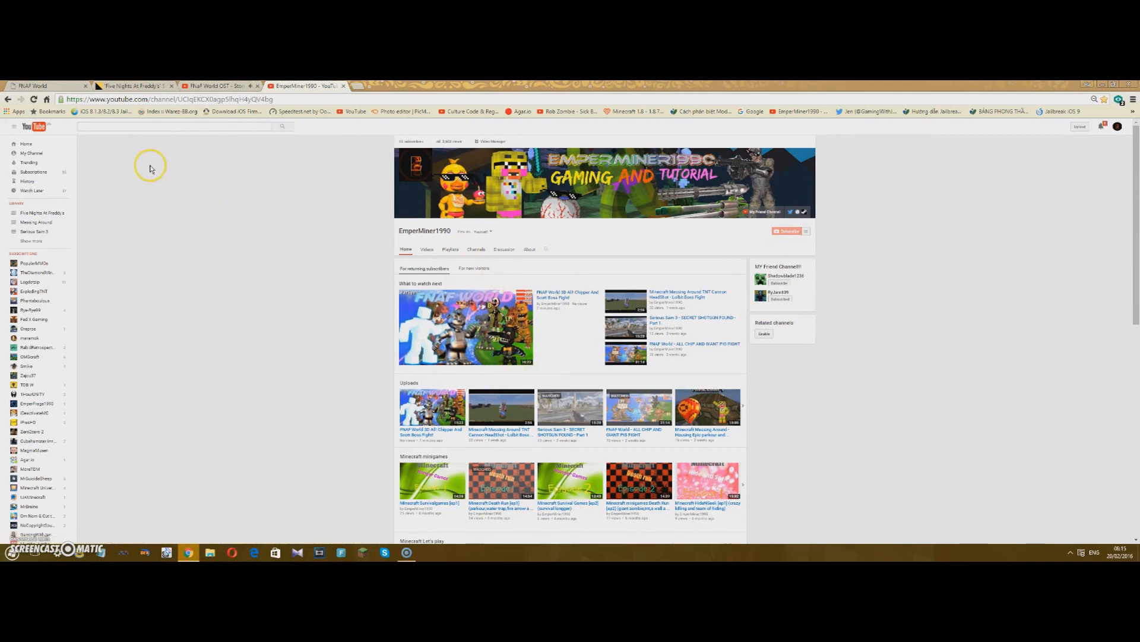
mouse_move(82, 493)
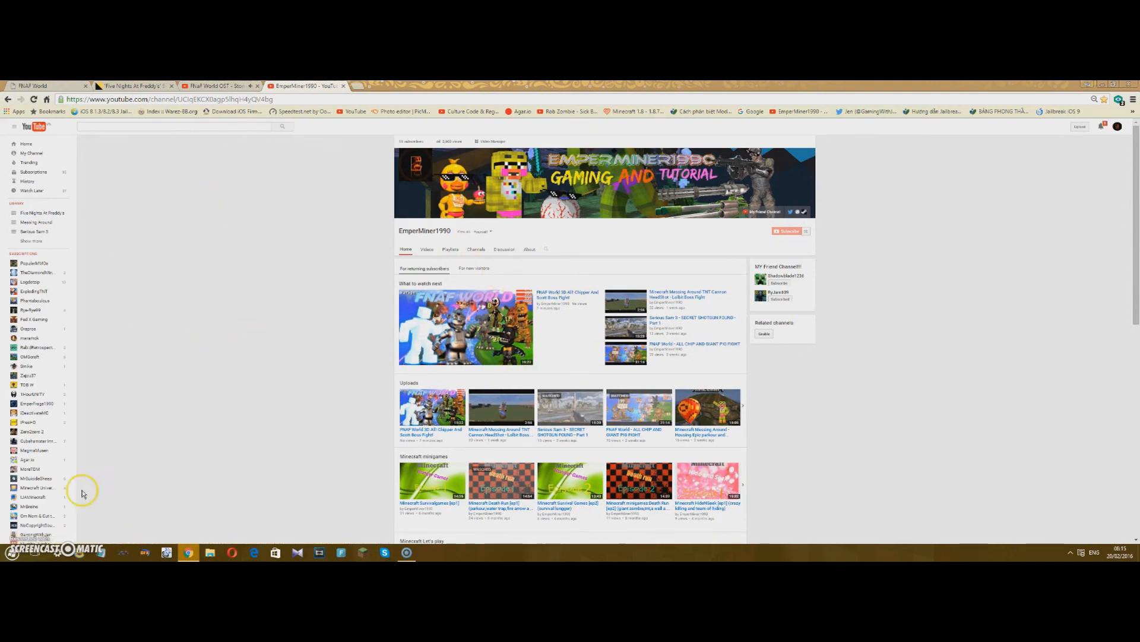